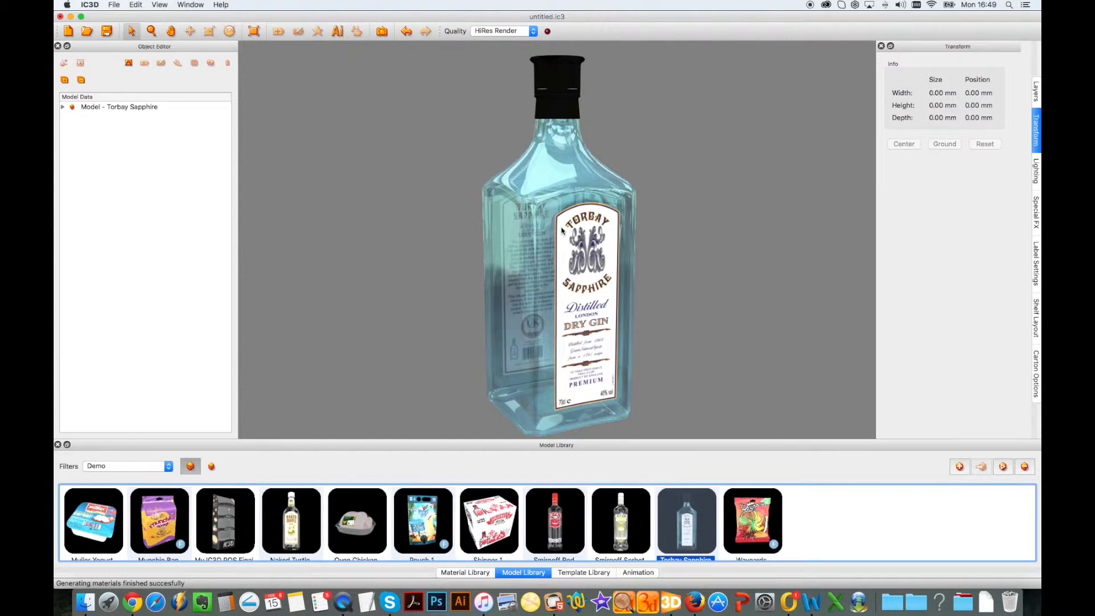
- Load IMG_2252.jpg from the Lighting settings as the background behind the gin bottle
{"action": "left_click", "coordinate": [1037, 174]}
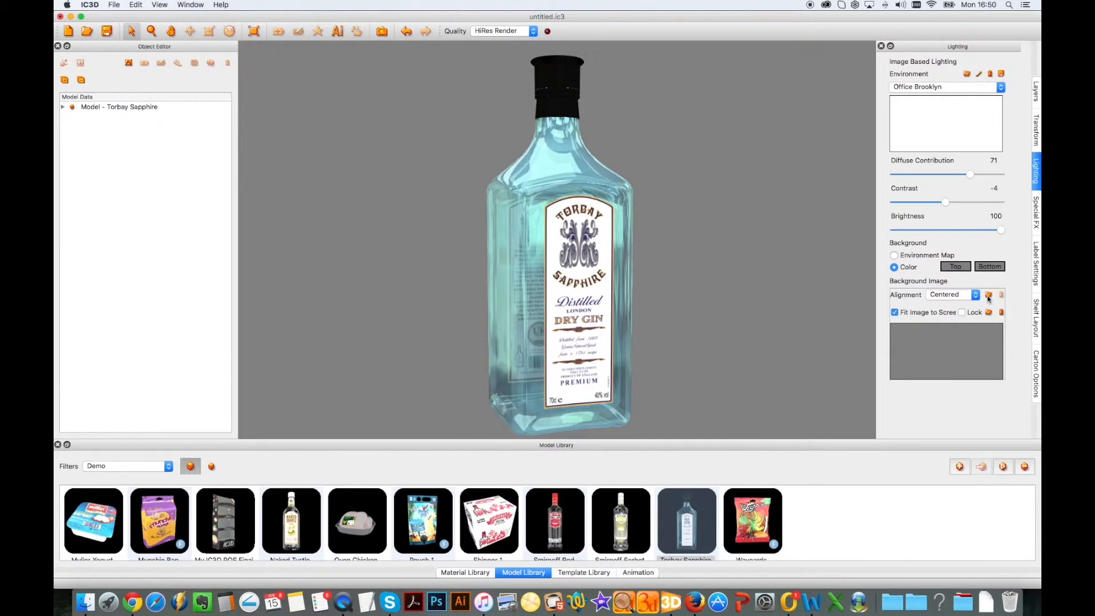
{"action": "left_click", "coordinate": [988, 294]}
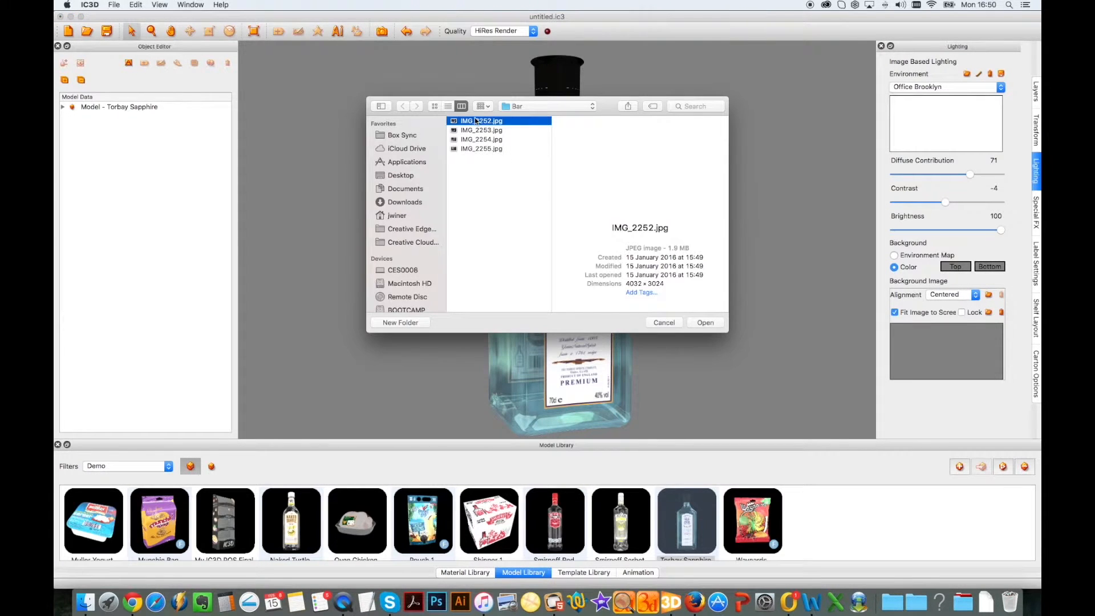
{"action": "left_click", "coordinate": [704, 322]}
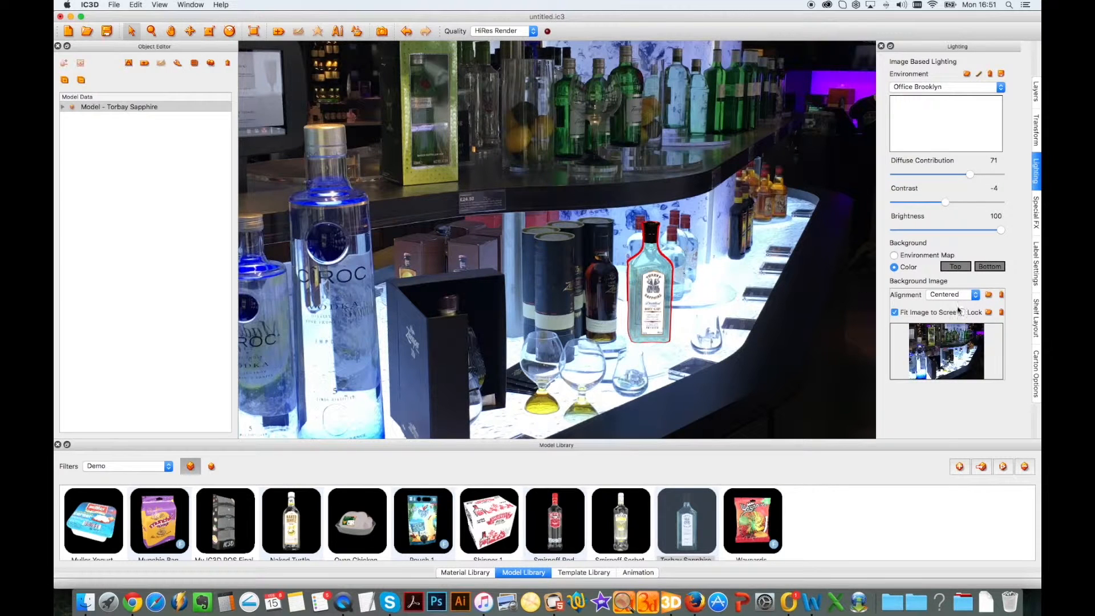
- Tick Lock so the bar photo stays fixed, then begin exporting the scene
{"action": "left_click", "coordinate": [962, 312]}
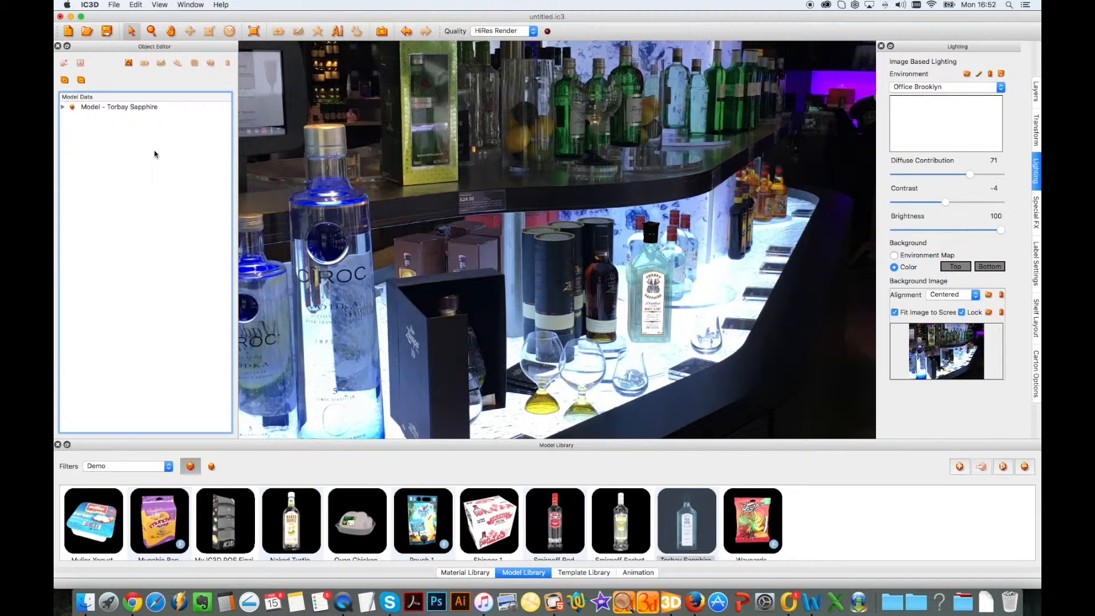
{"action": "left_click", "coordinate": [582, 572]}
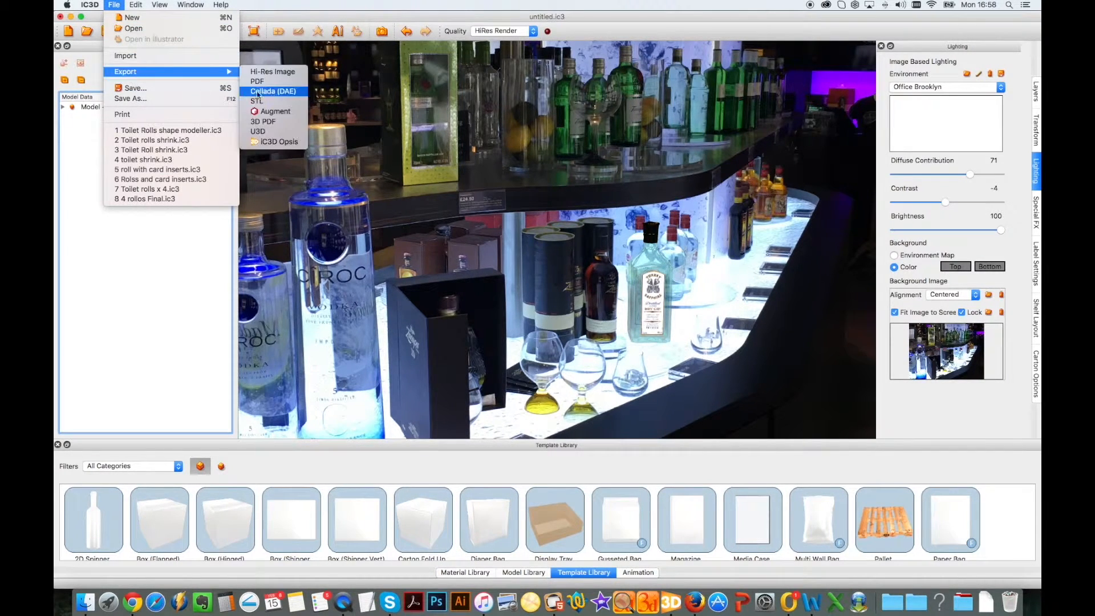
{"action": "mouse_move", "coordinate": [275, 142]}
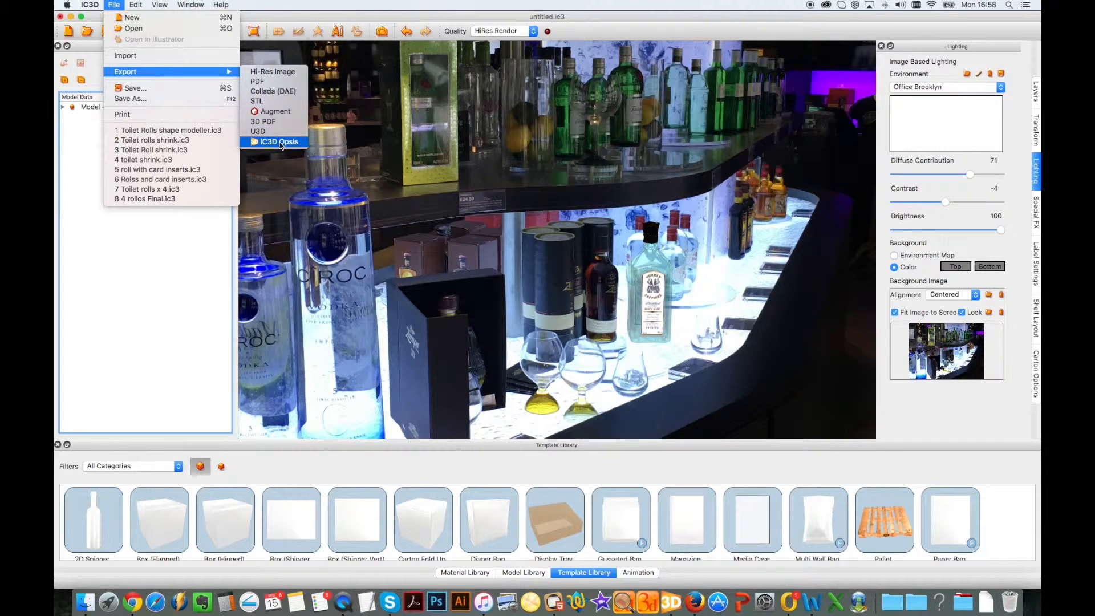
- Send the scene to Opsis as model 'Tutorial', job ID 12345, customer iC3D
{"action": "left_click", "coordinate": [276, 142]}
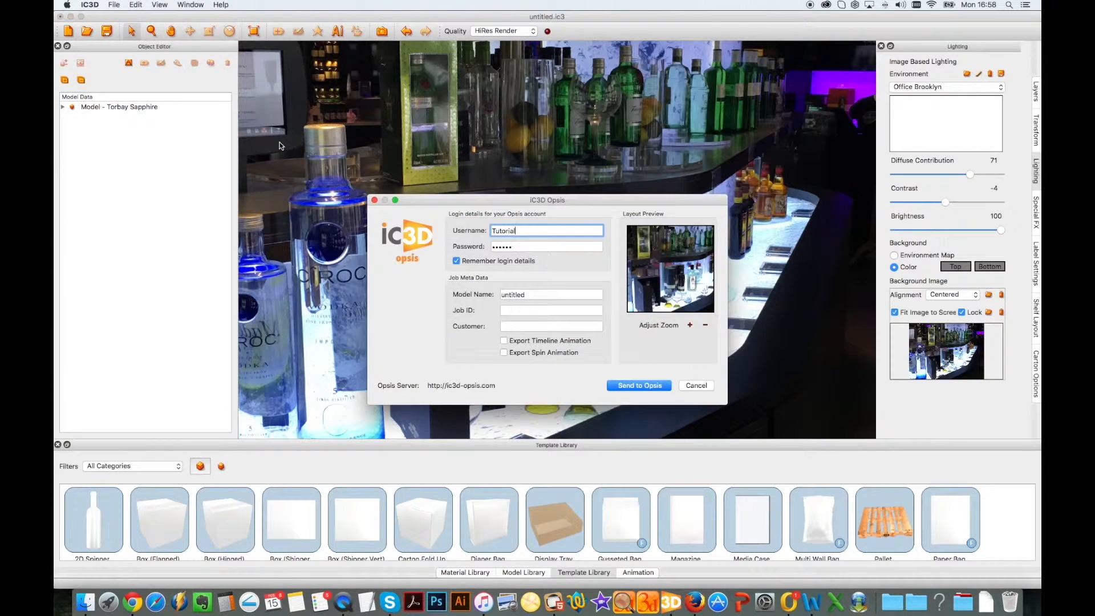
{"action": "left_click", "coordinate": [546, 246]}
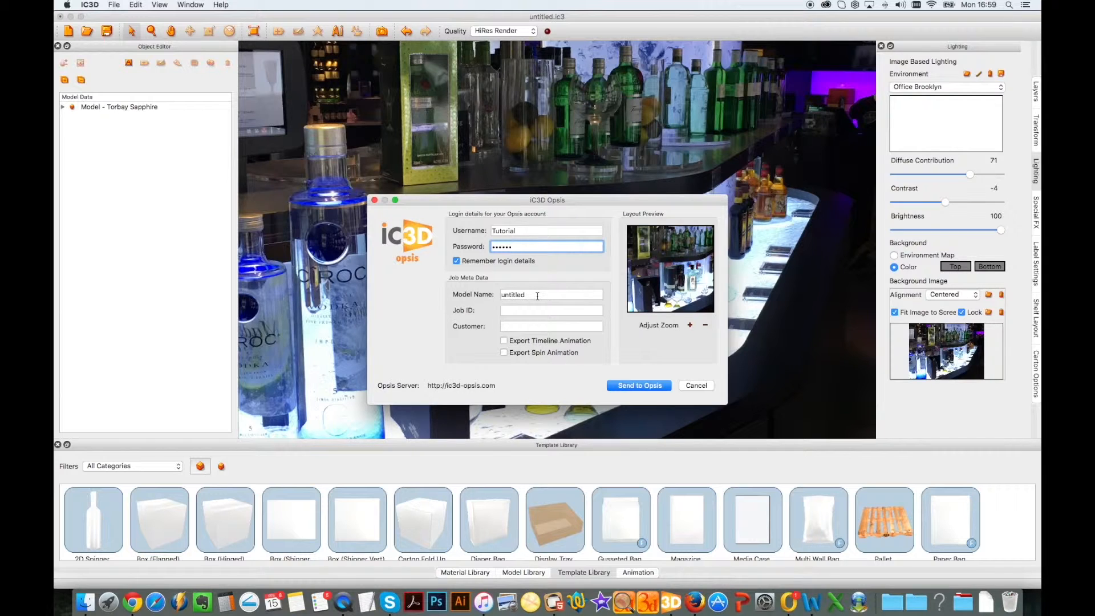
{"action": "left_click", "coordinate": [551, 294]}
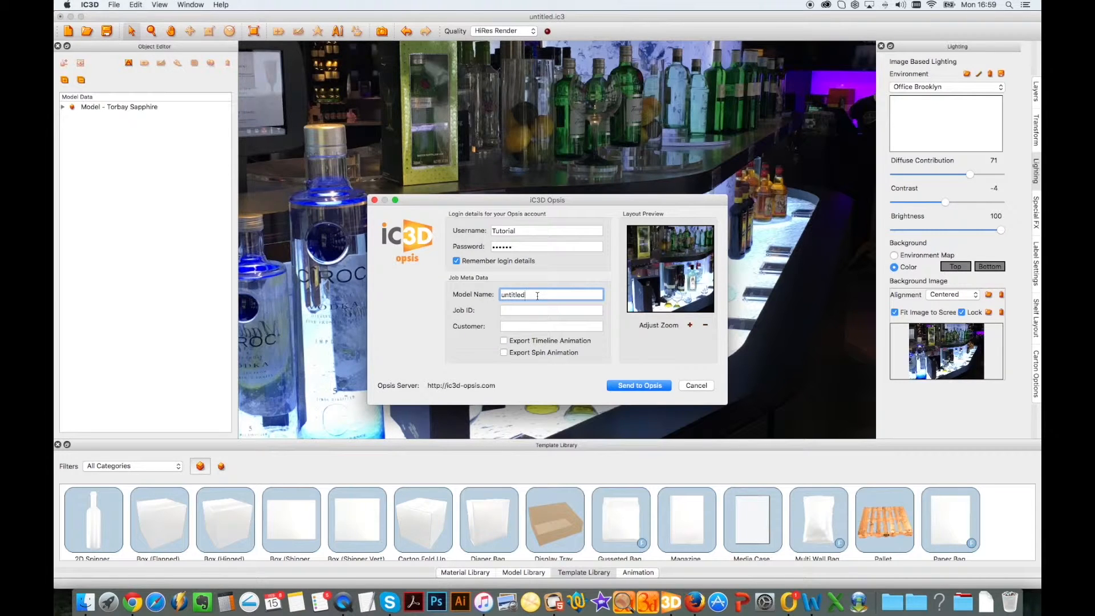
{"action": "left_click", "coordinate": [551, 310]}
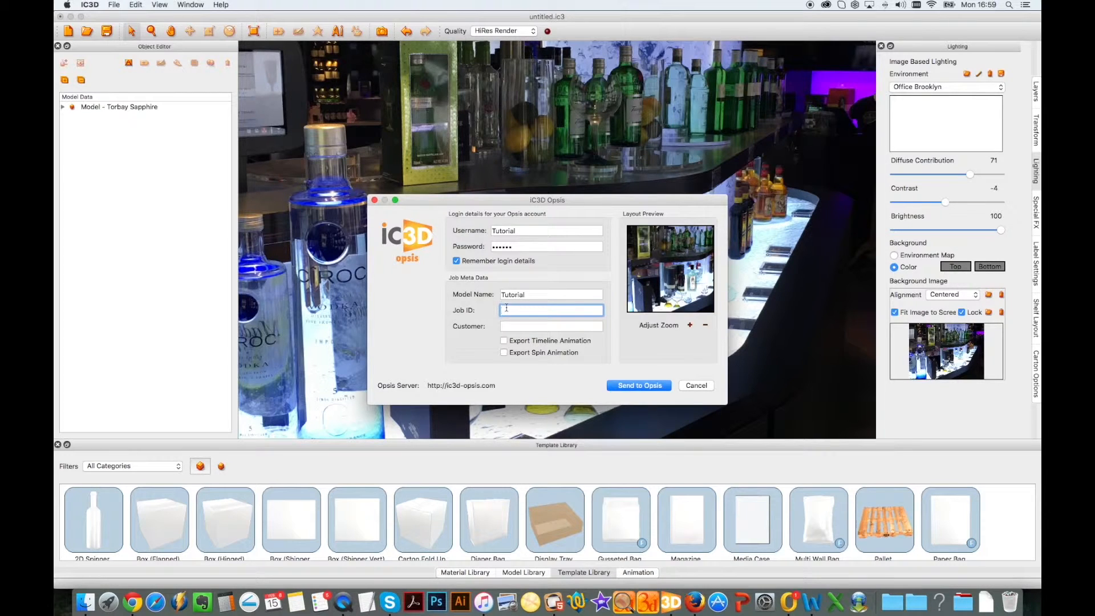
{"action": "type", "text": "12345"}
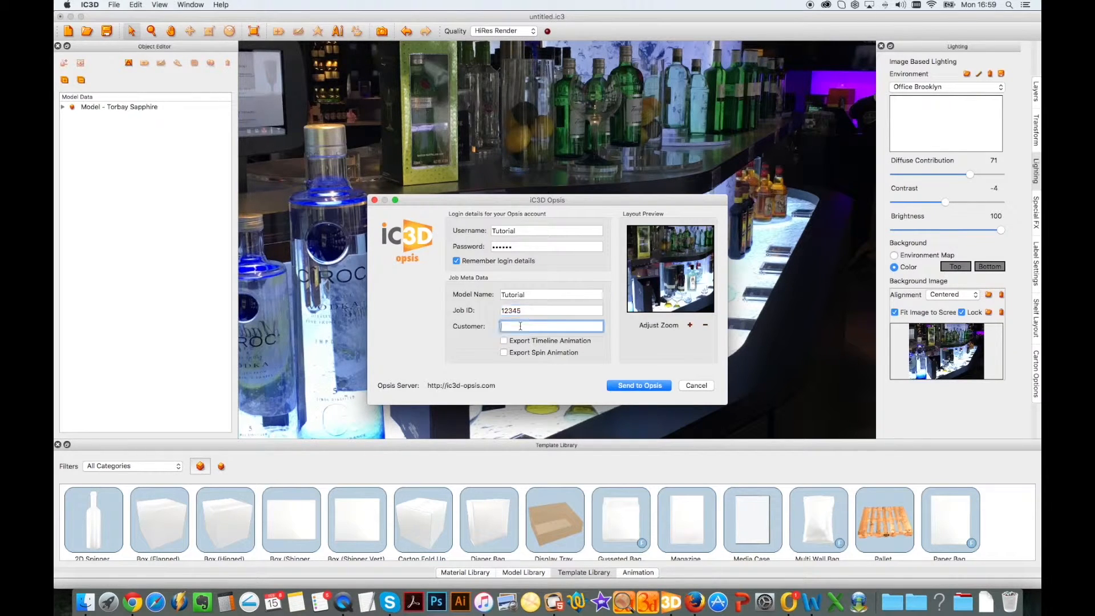
{"action": "left_click", "coordinate": [551, 326]}
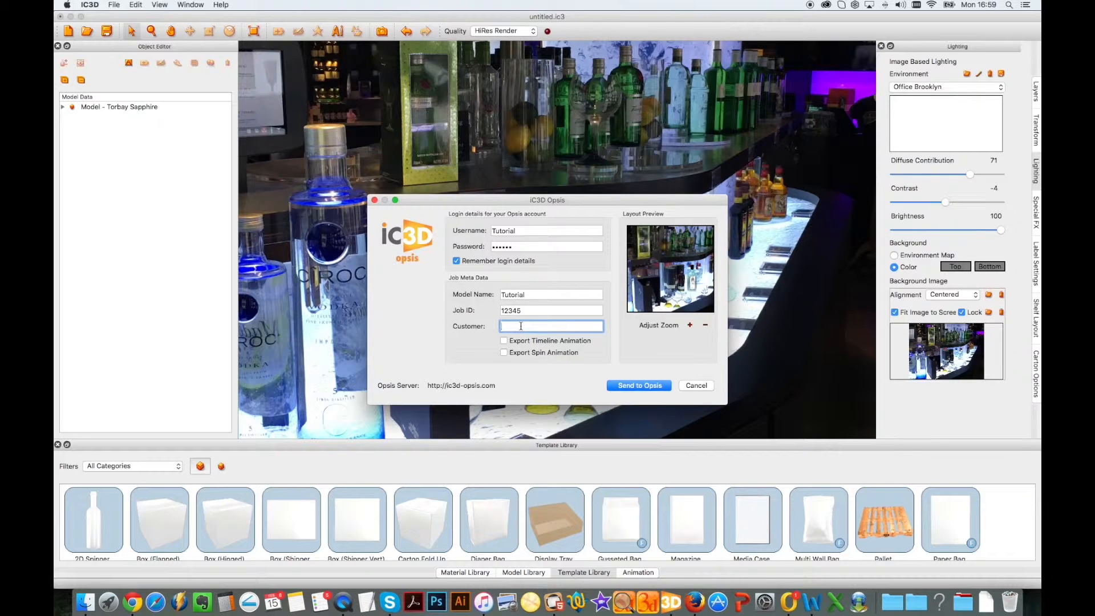
{"action": "type", "text": "iC3D"}
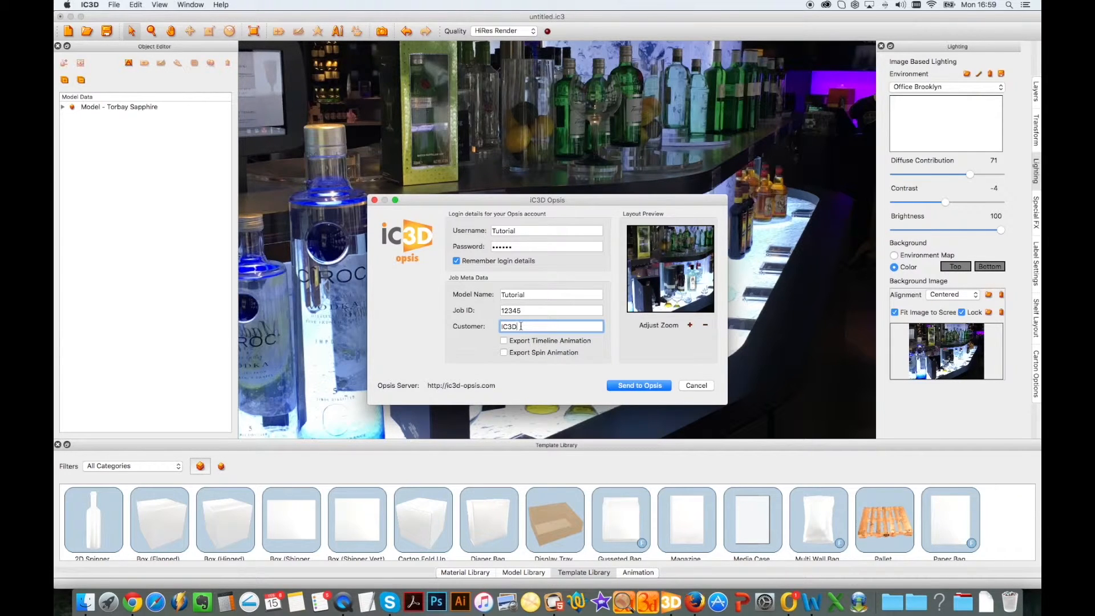
{"action": "left_click", "coordinate": [637, 384]}
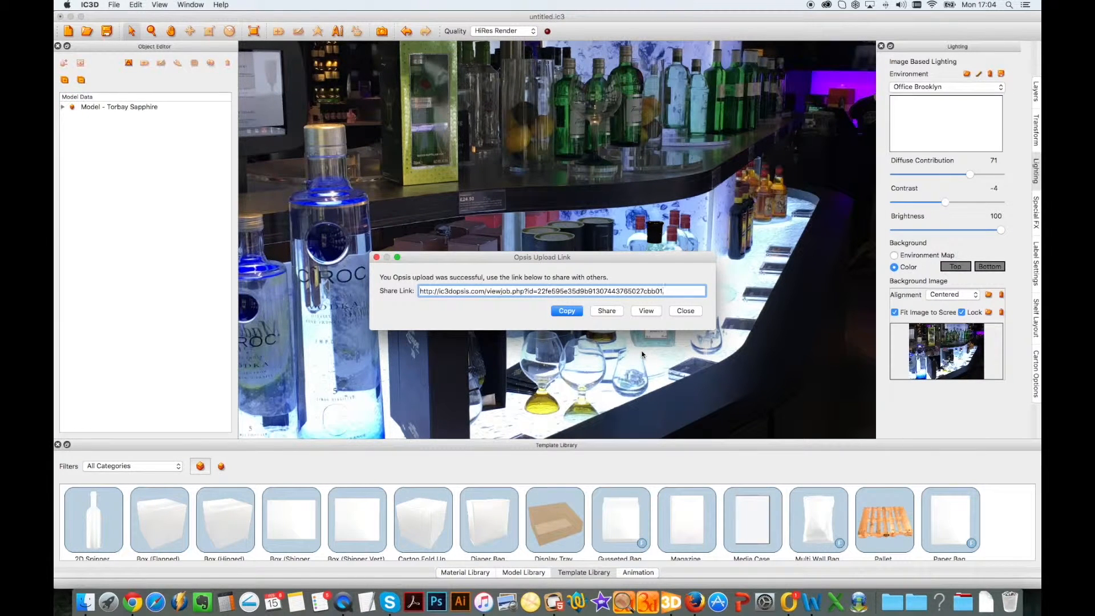
- Select the Opsis share link text and copy it
{"action": "left_click", "coordinate": [566, 311]}
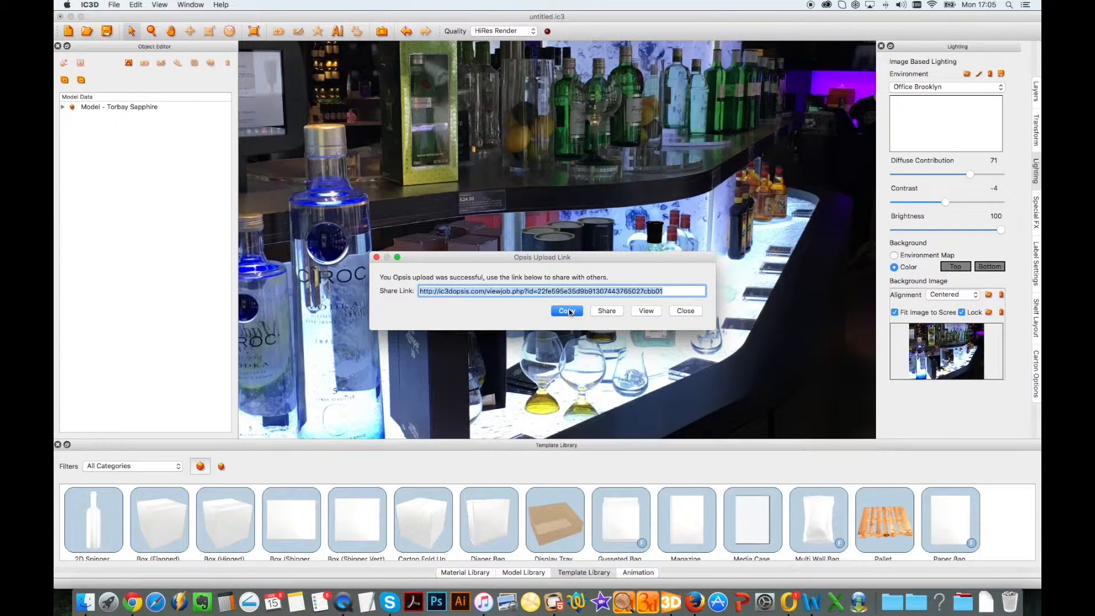
{"action": "left_click", "coordinate": [645, 310]}
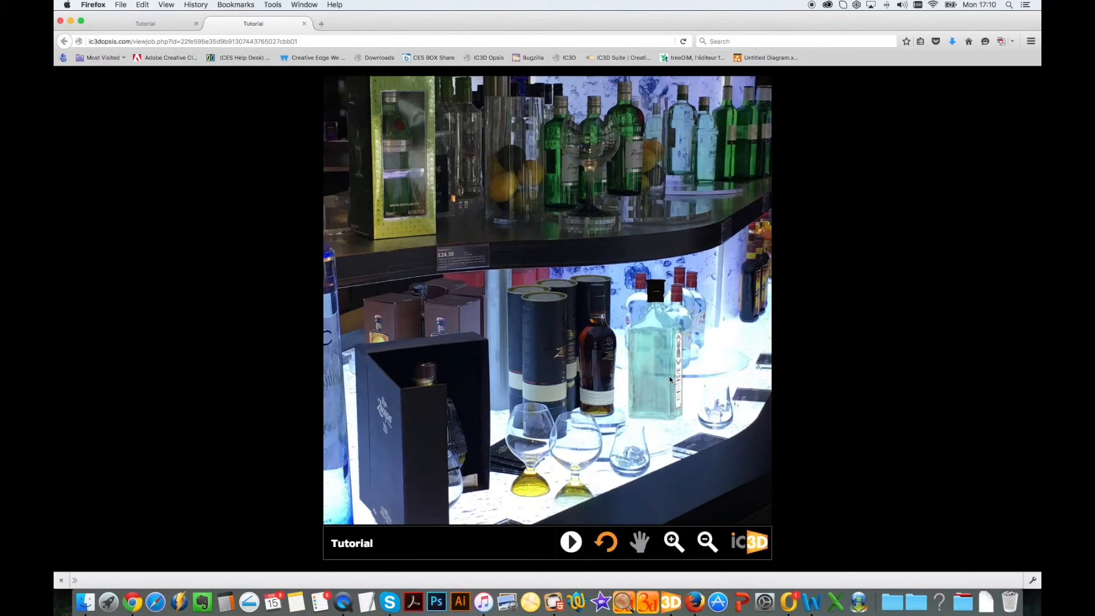
- View the Tutorial scene in the online viewer, then start a share email with its link
{"action": "left_click", "coordinate": [570, 543]}
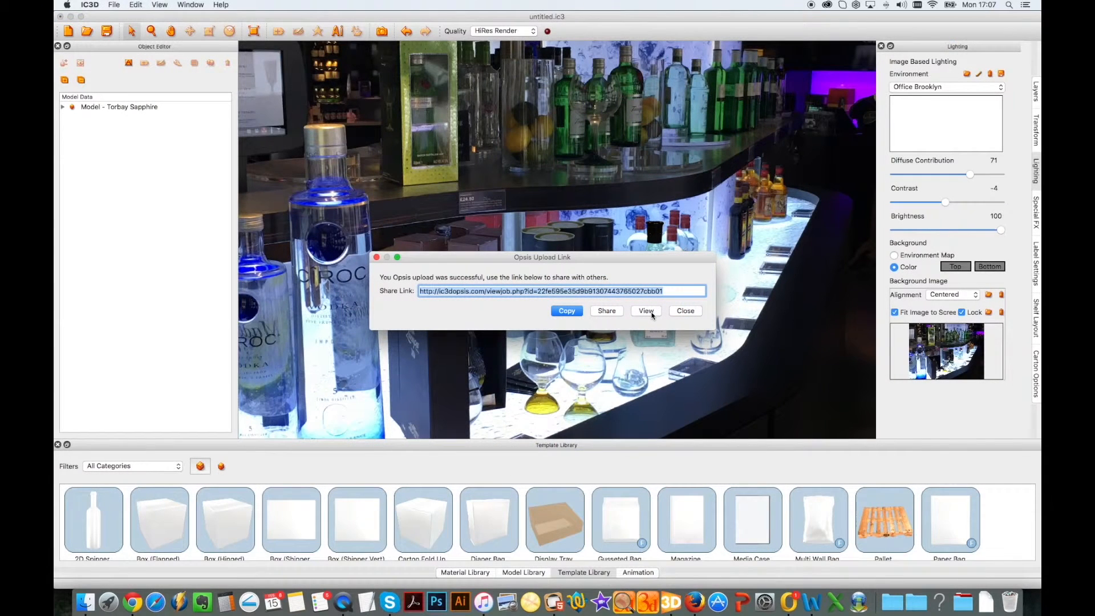
{"action": "left_click", "coordinate": [606, 311]}
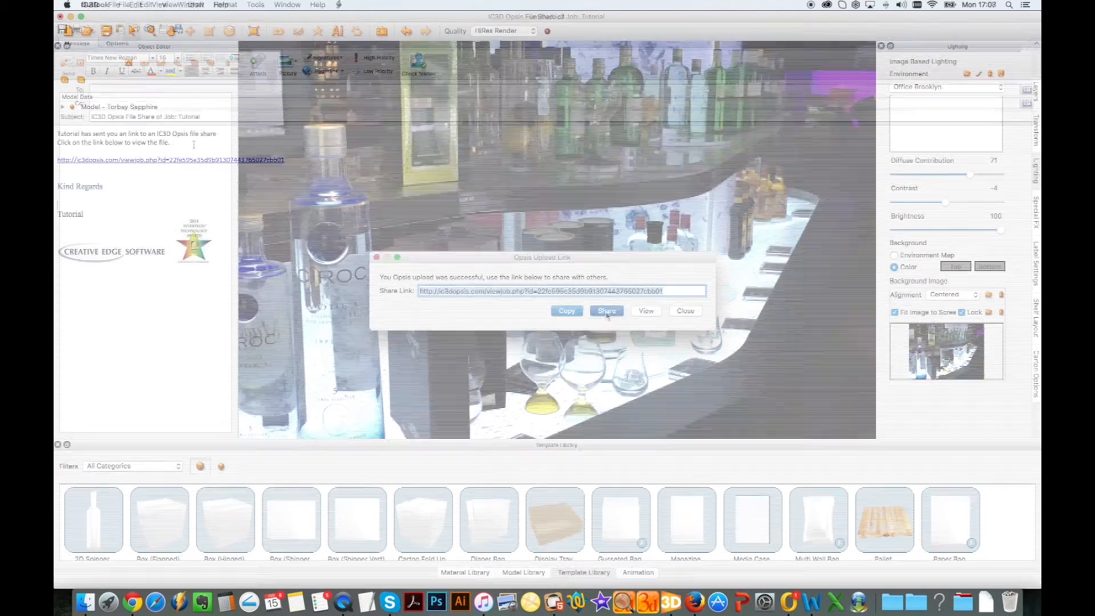
{"action": "left_click", "coordinate": [684, 311]}
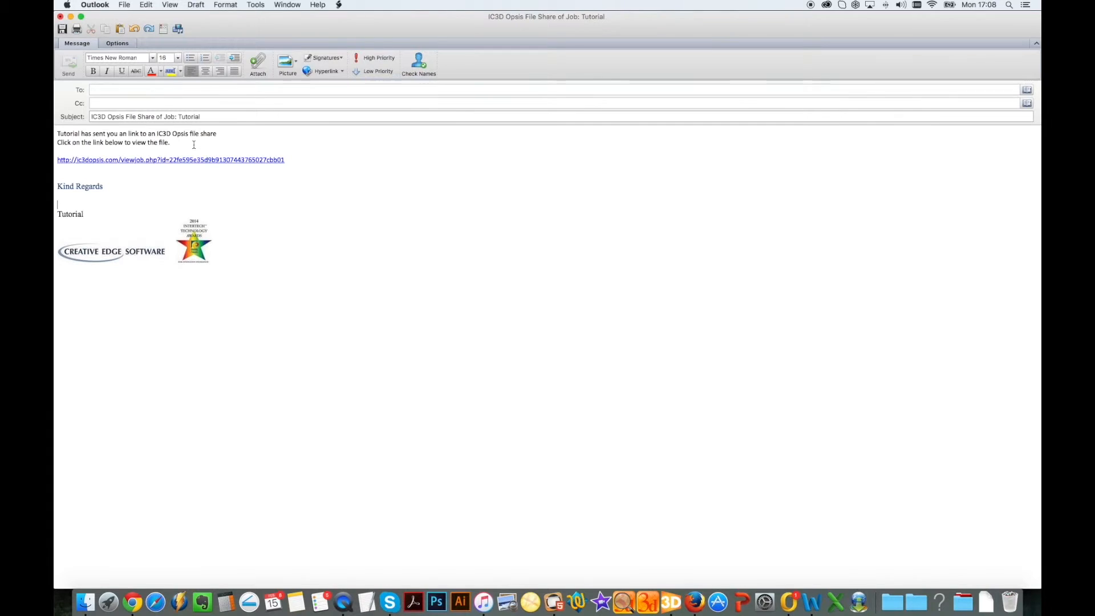
- Review the Outlook draft 'IC3D Opsis File Share of Job: Tutorial' with the link filled in
{"action": "left_click", "coordinate": [171, 159]}
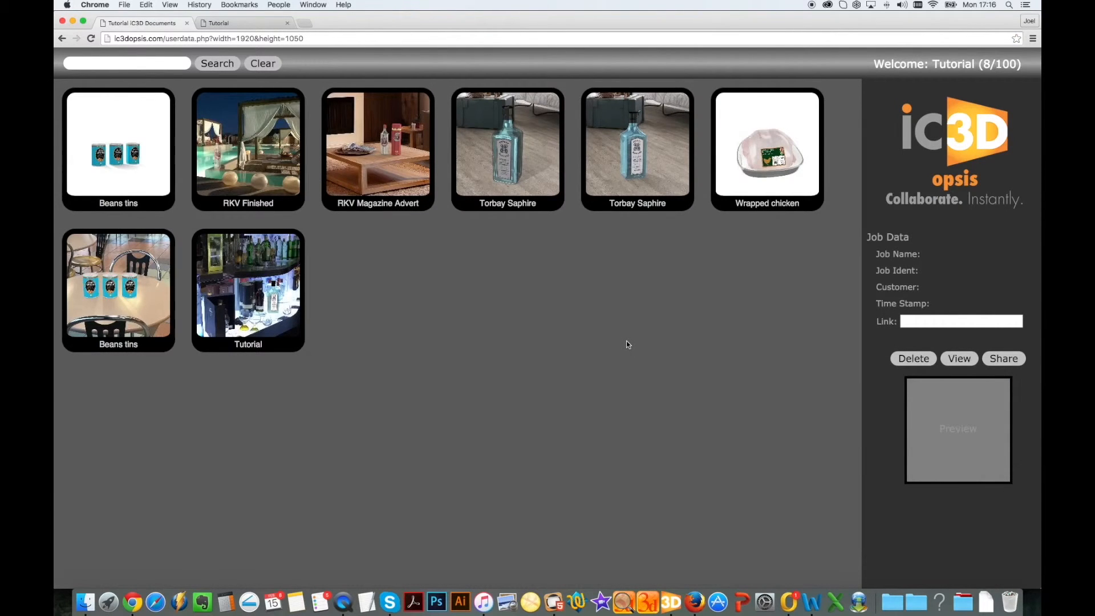
- Show the Tutorial job data on the Opsis documents page: job 12345, customer IC3D, timestamp and link
{"action": "left_click", "coordinate": [247, 147]}
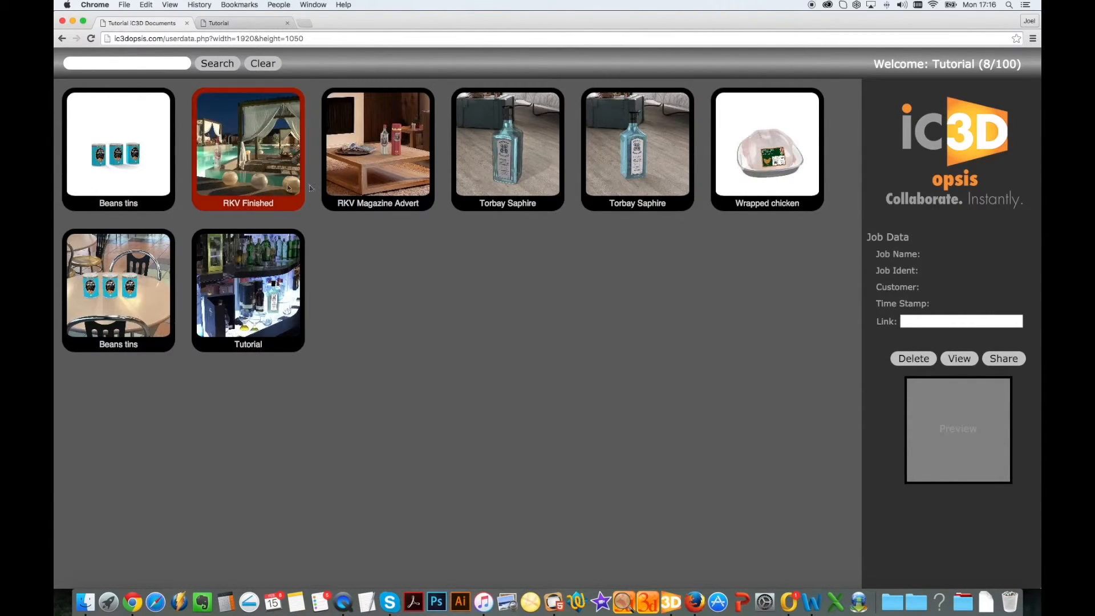
{"action": "left_click", "coordinate": [766, 147]}
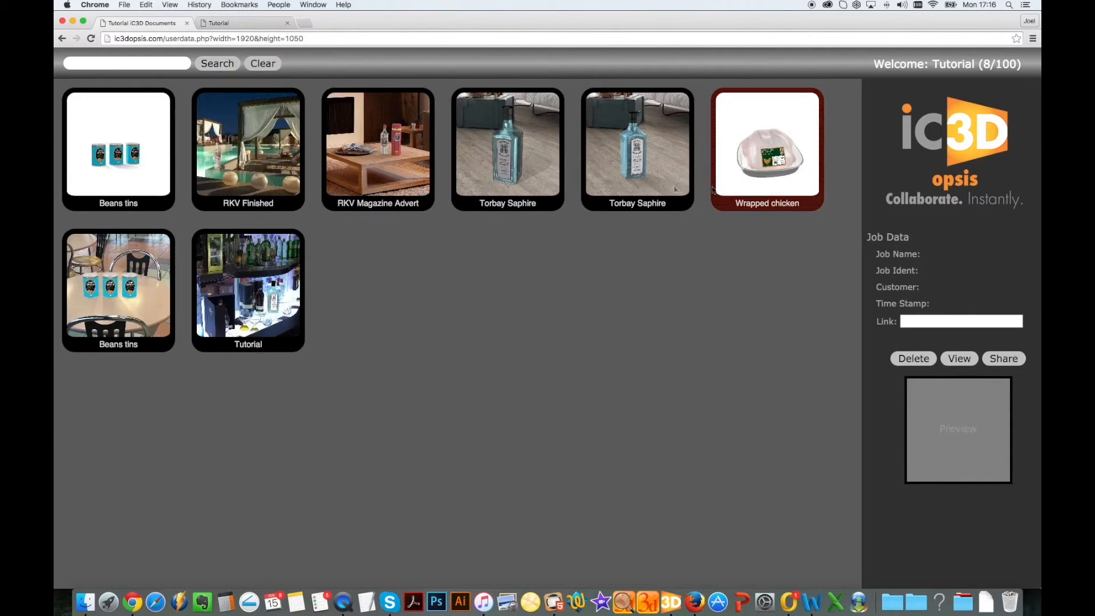
{"action": "left_click", "coordinate": [247, 289]}
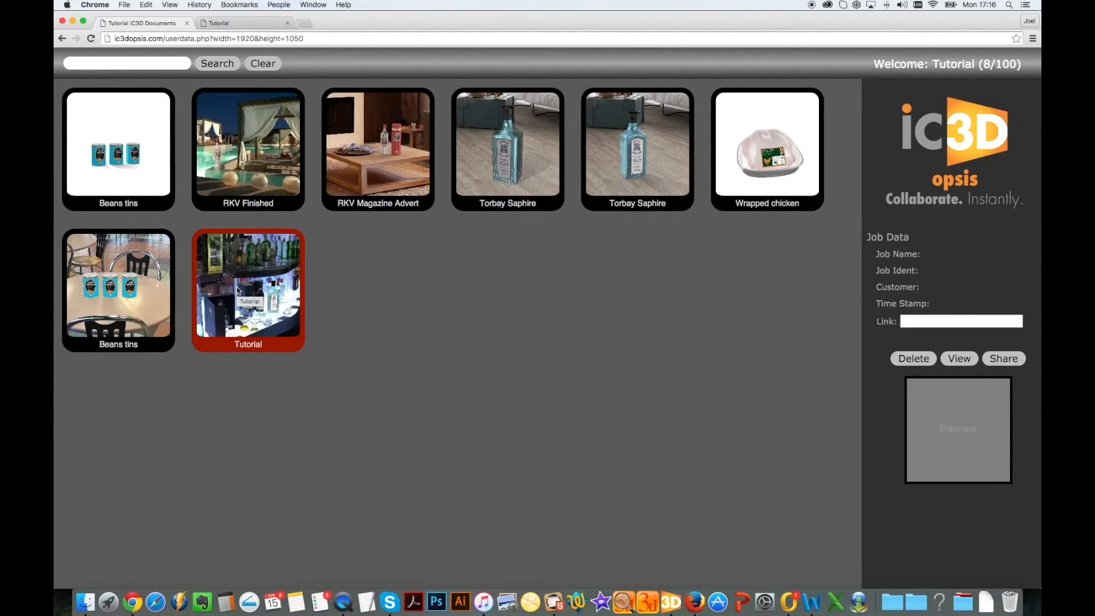
{"action": "left_click", "coordinate": [247, 288]}
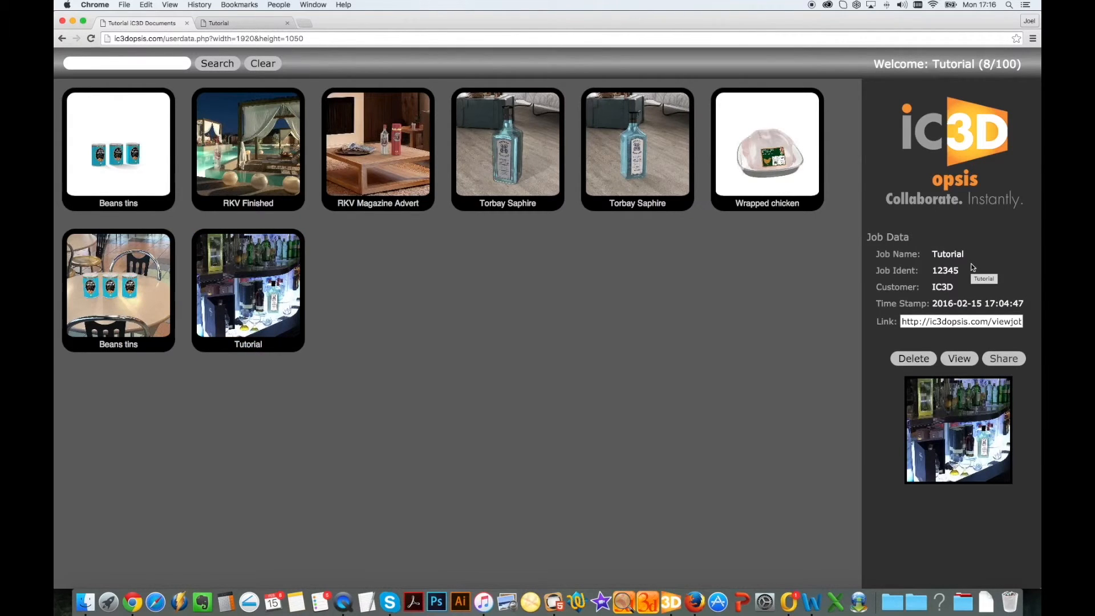